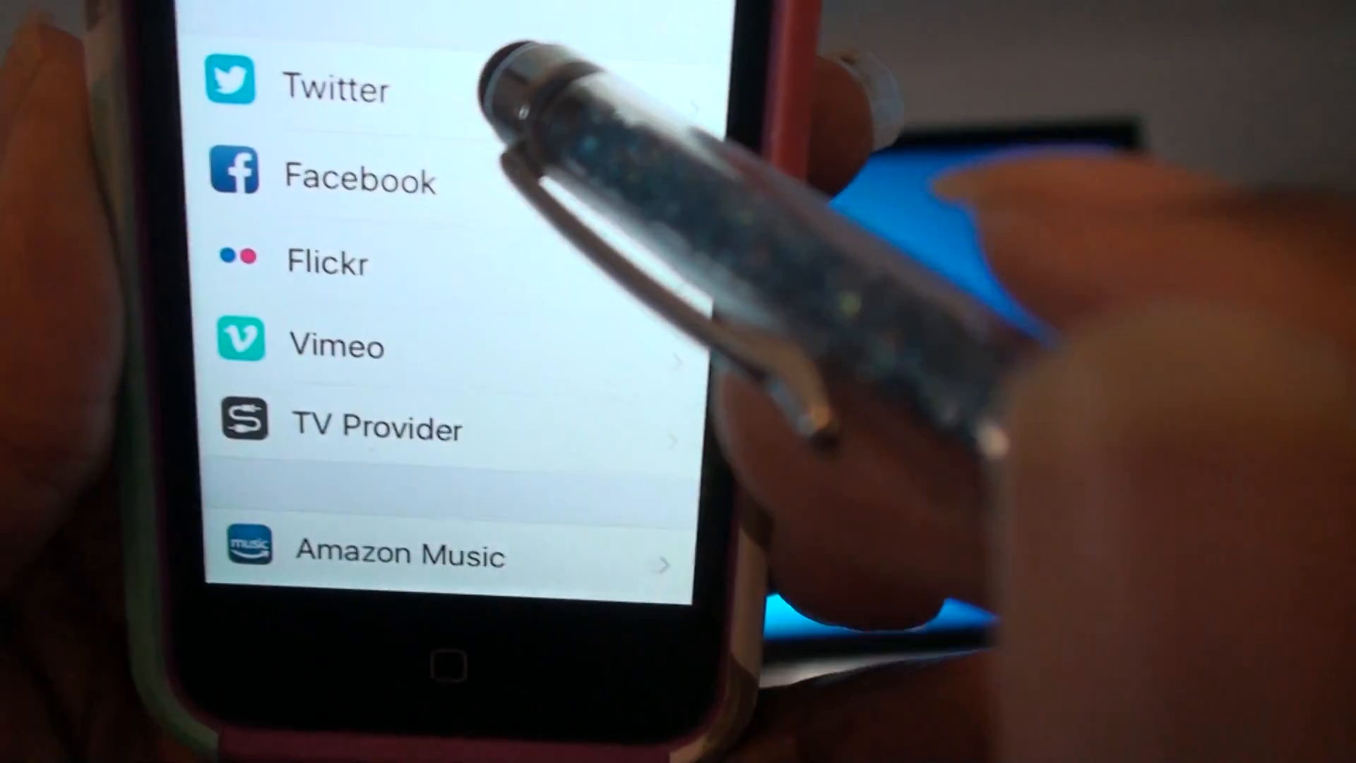
{"action": "scroll", "scroll_direction": "down", "scroll_amount": 3}
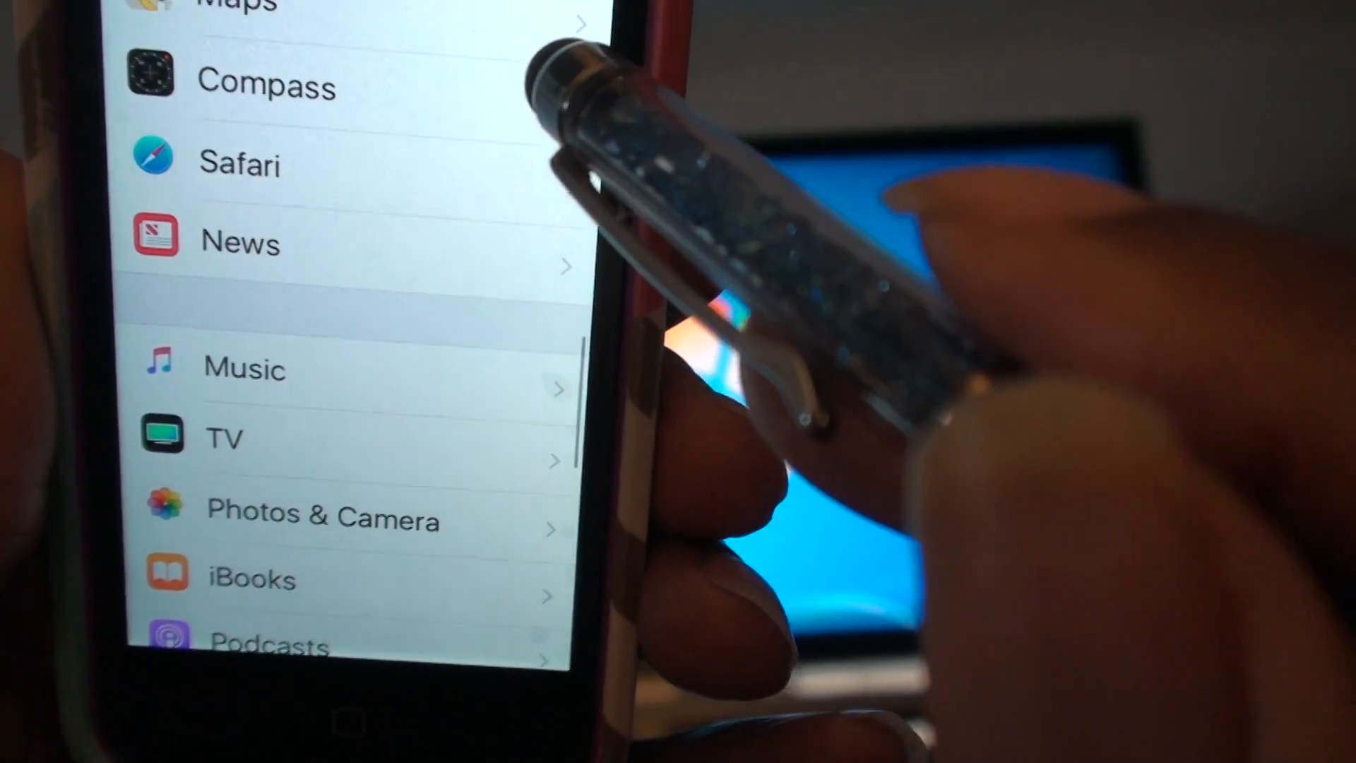
{"action": "scroll", "scroll_direction": "down", "scroll_amount": 3}
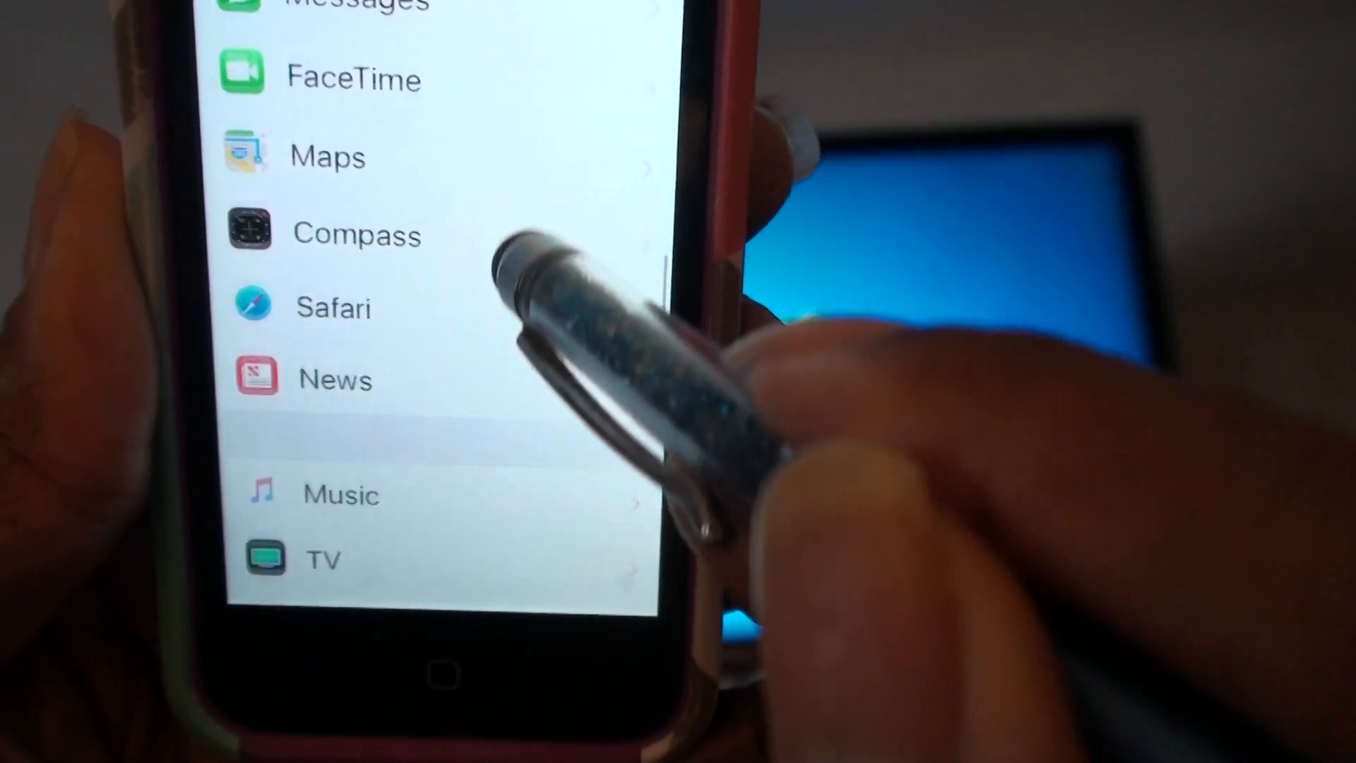
{"action": "scroll", "scroll_direction": "down", "scroll_amount": 3}
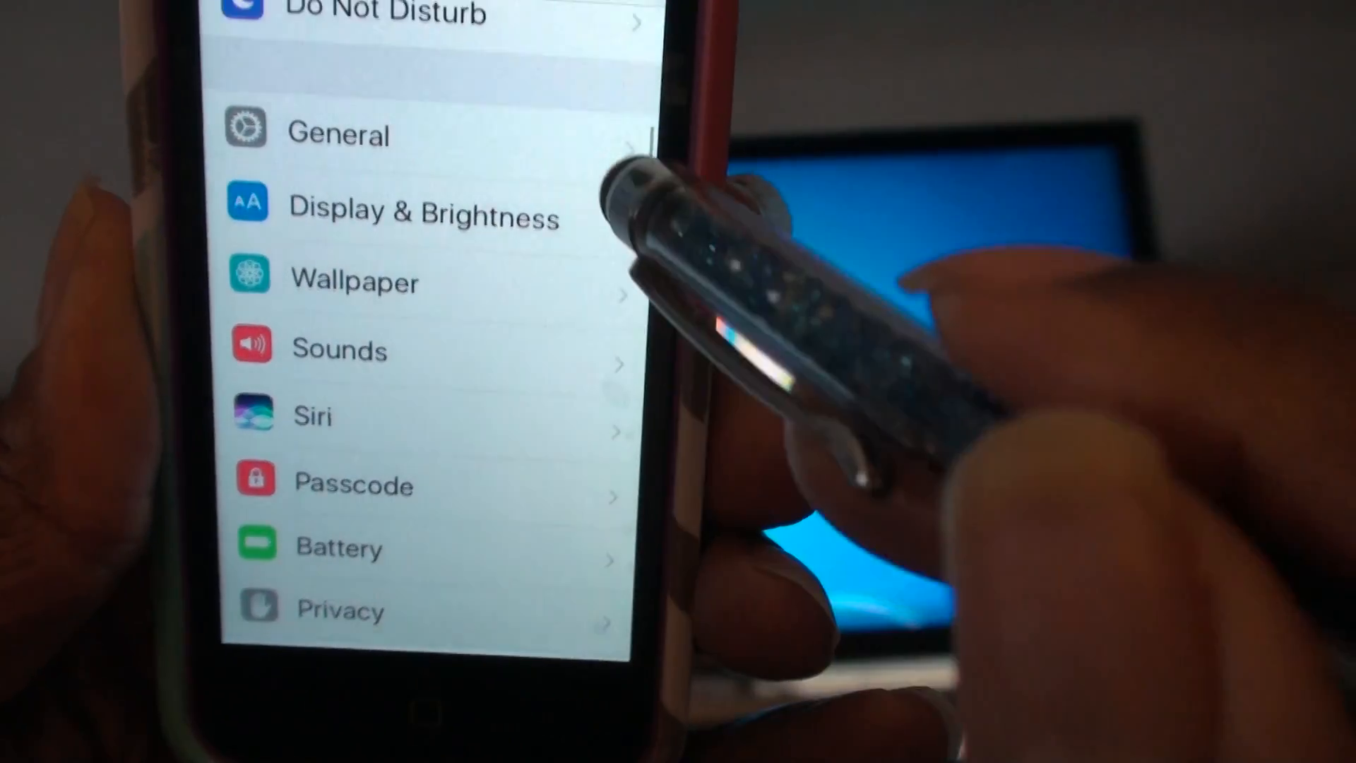
{"action": "scroll", "scroll_direction": "down", "scroll_amount": 3}
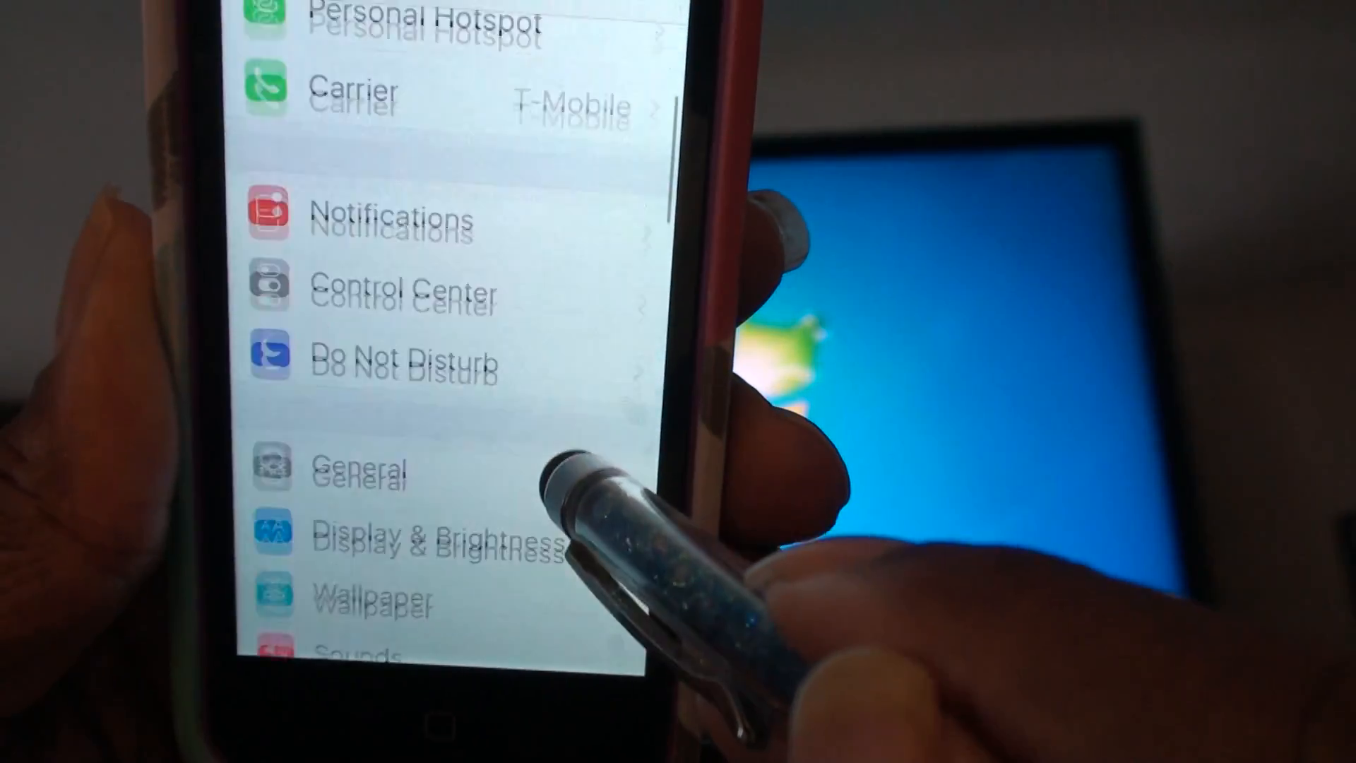
{"action": "scroll", "scroll_direction": "down", "scroll_amount": 3}
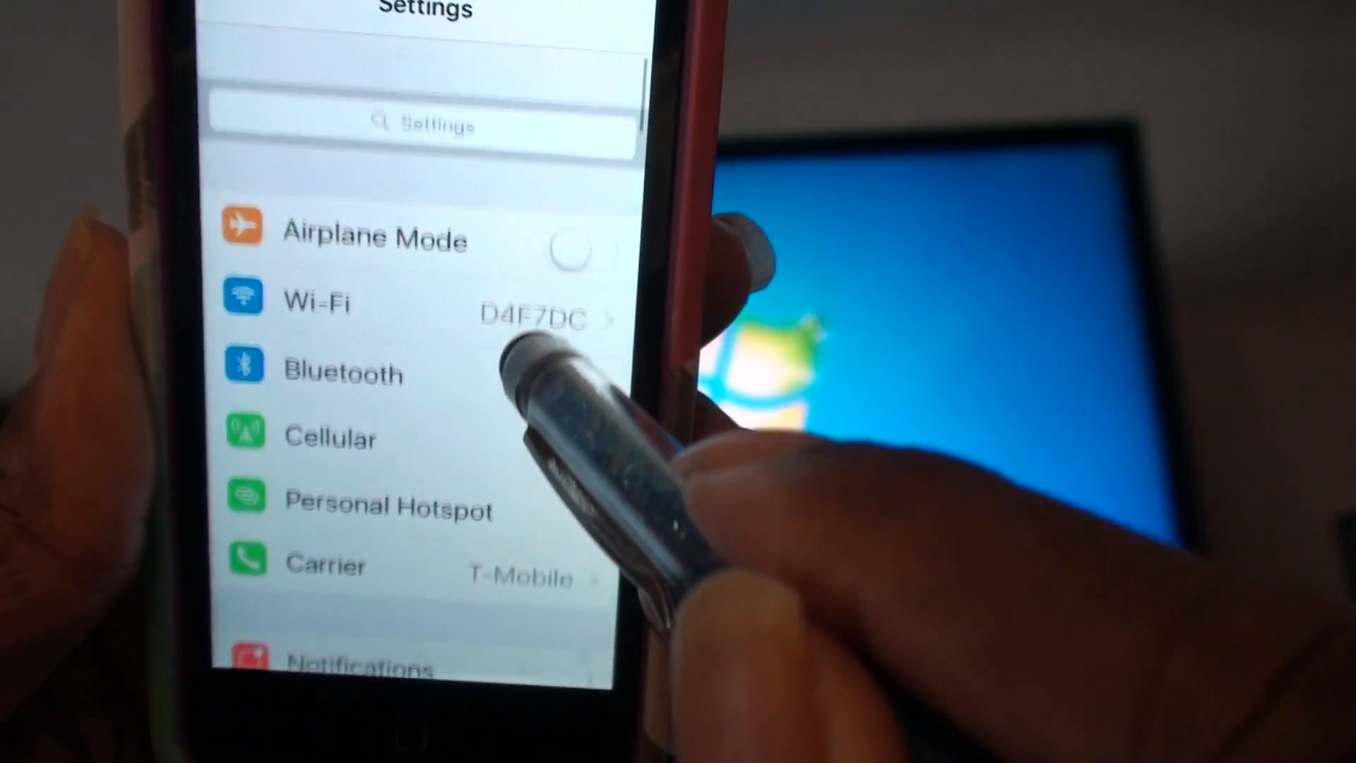